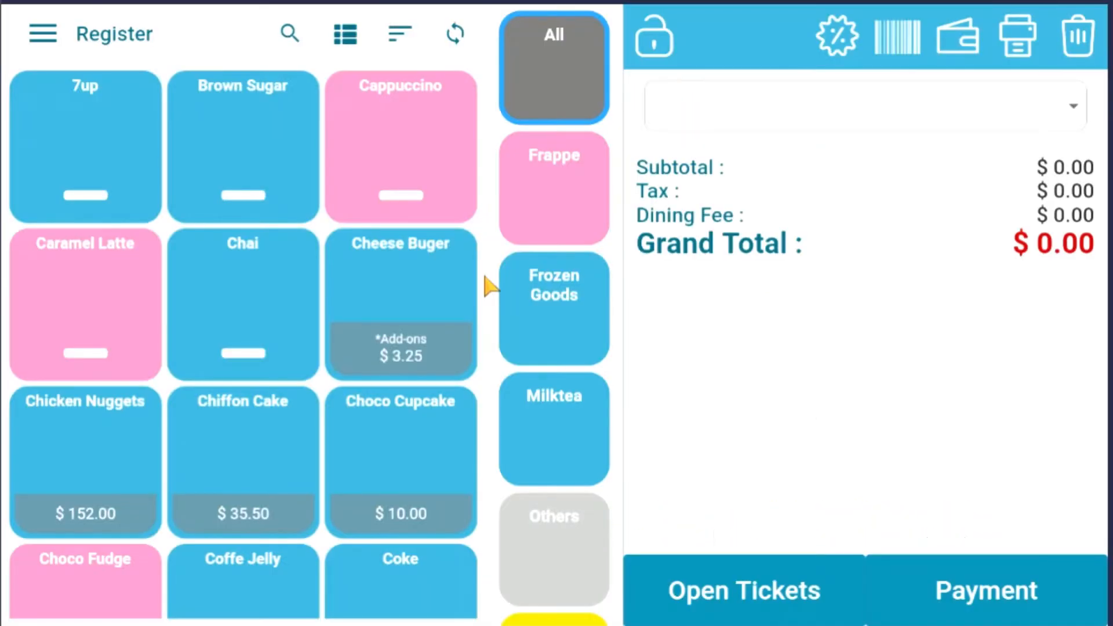
mouse_move(520, 314)
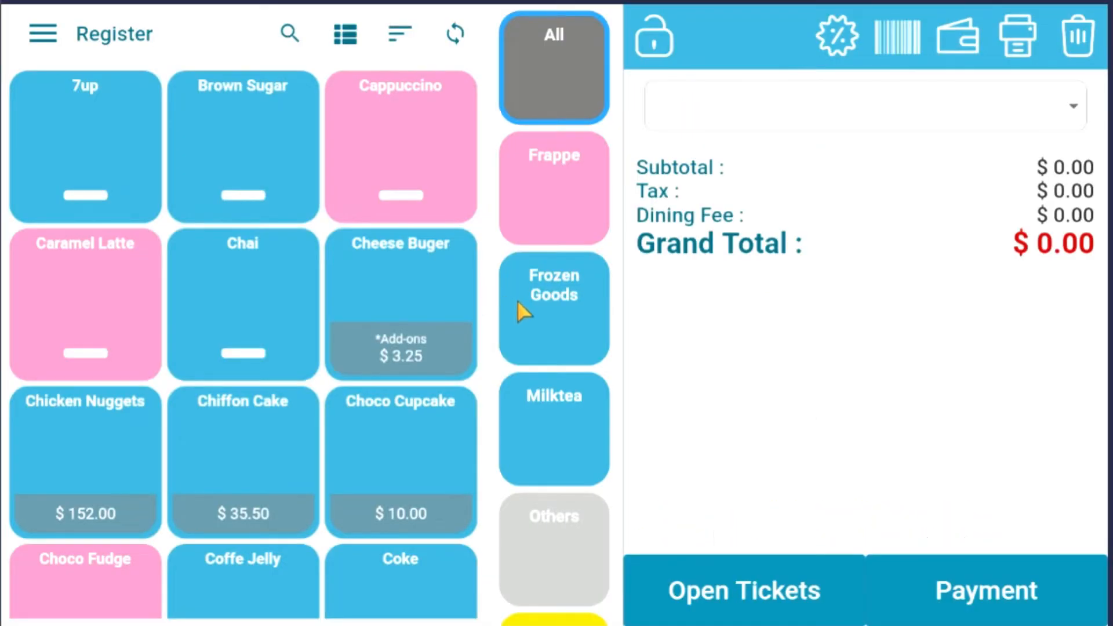
Reach the Add Printer form via the menu's Printer Settings section
left_click(41, 33)
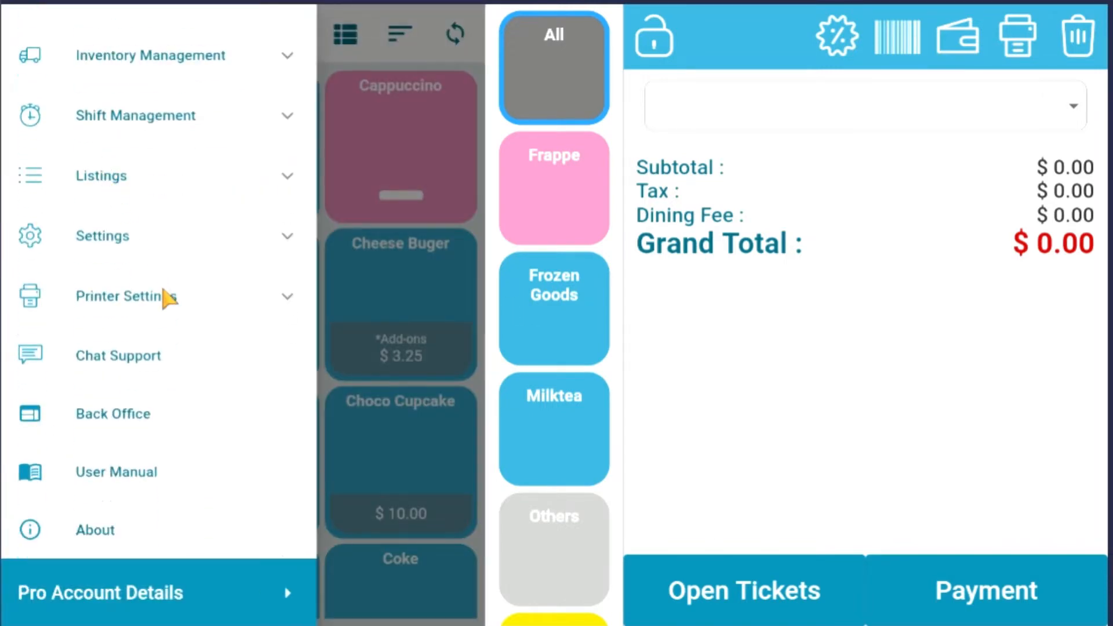
left_click(126, 296)
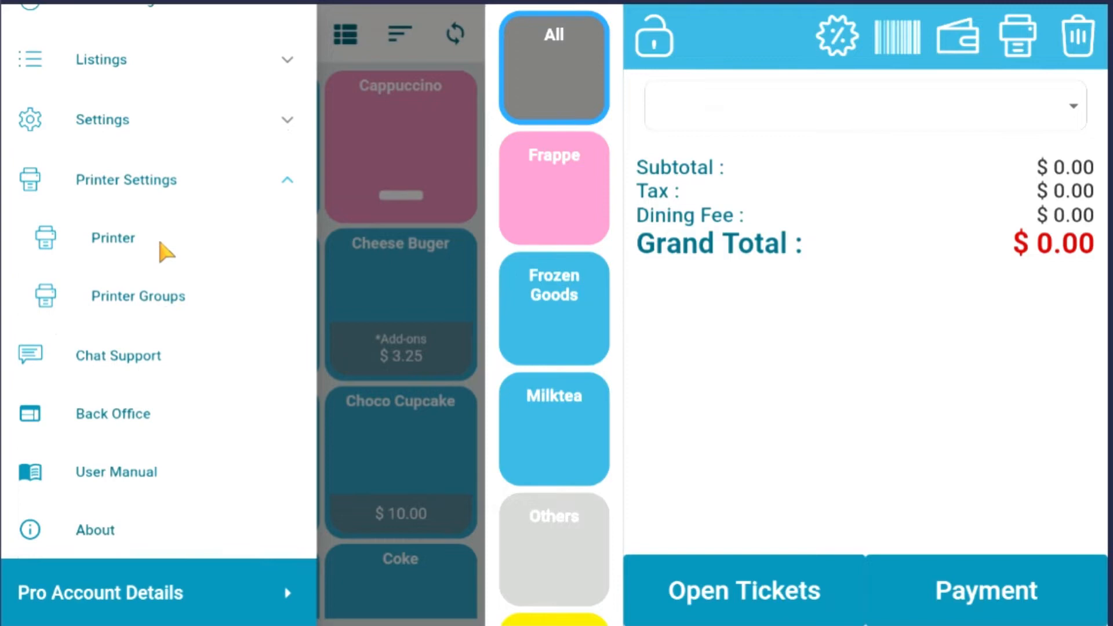
left_click(112, 237)
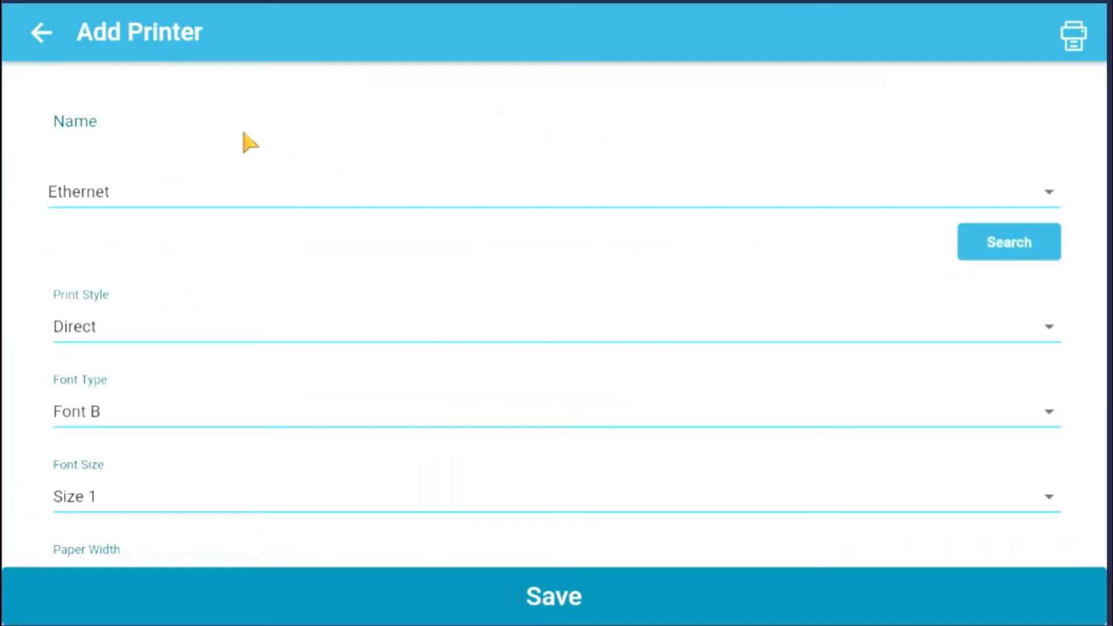
Under Printer Capabilities, disable Print Receipt and enable Print Sticker Label
scroll("down", 3)
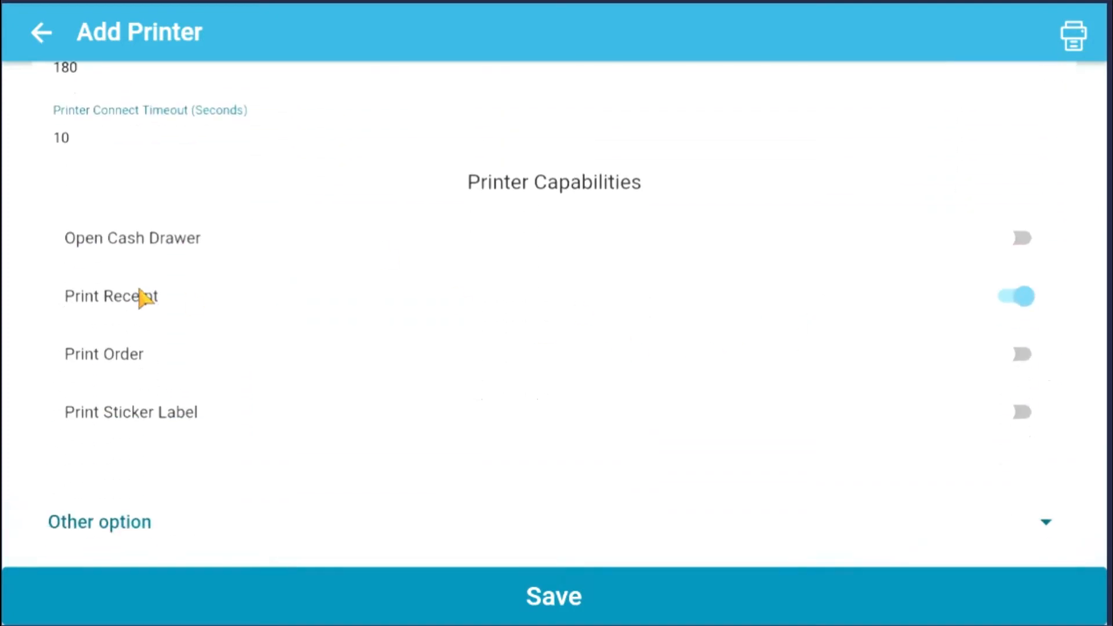
left_click(1020, 296)
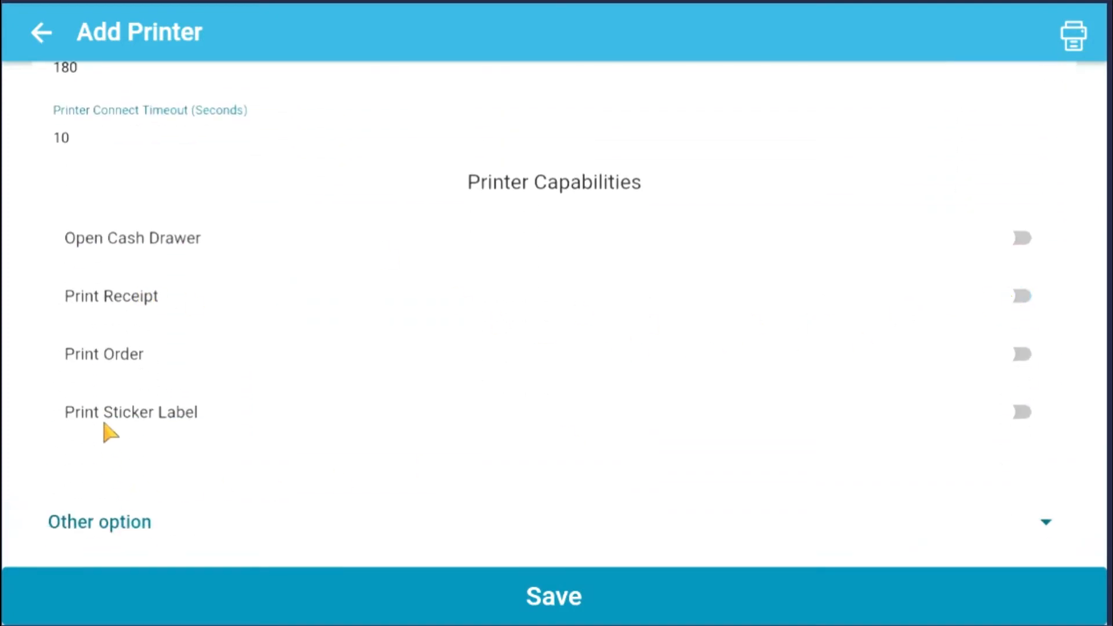
mouse_move(983, 429)
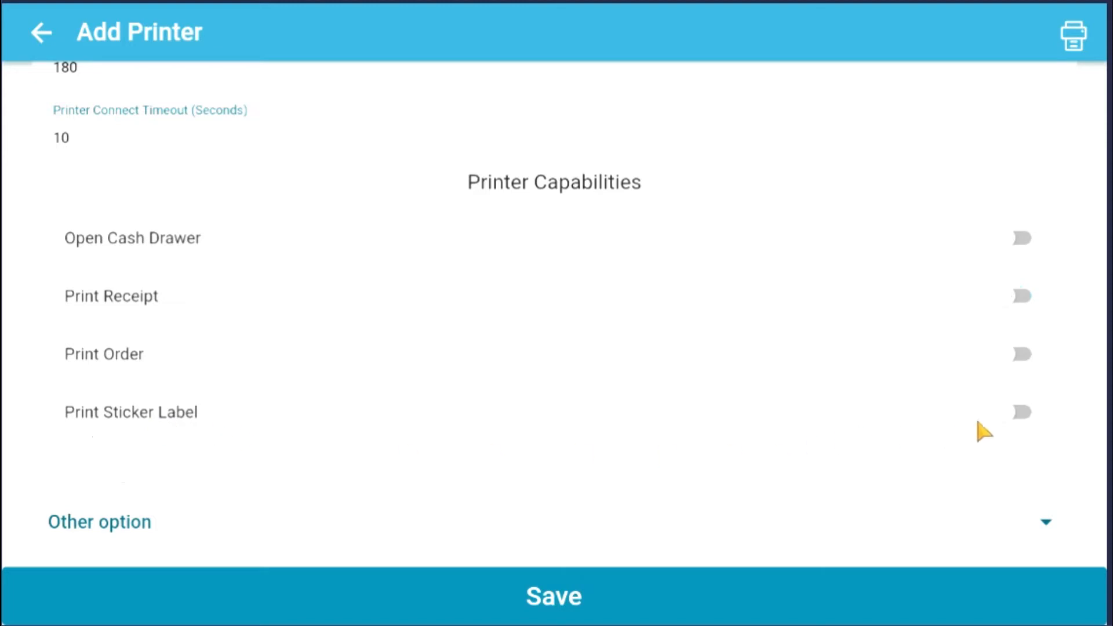
left_click(1020, 412)
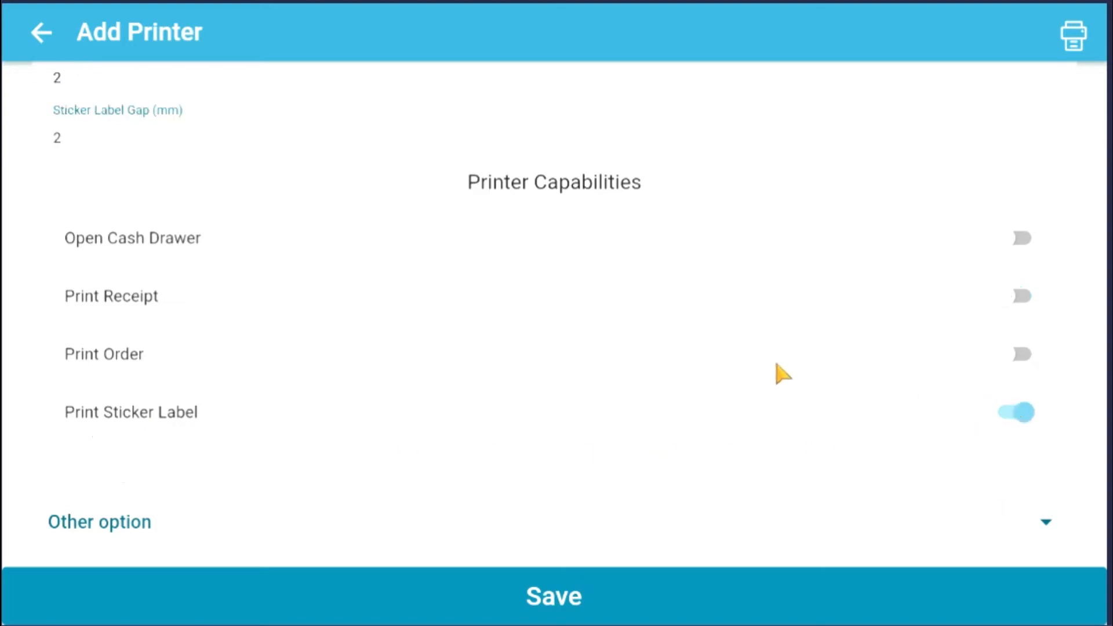
scroll("down", 3)
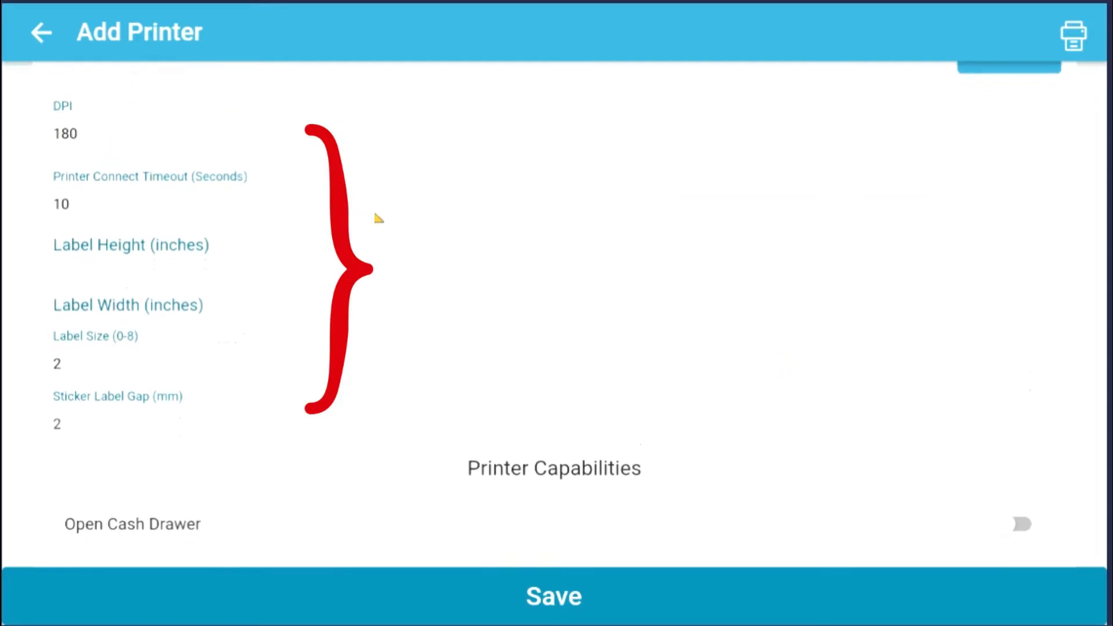
mouse_move(277, 214)
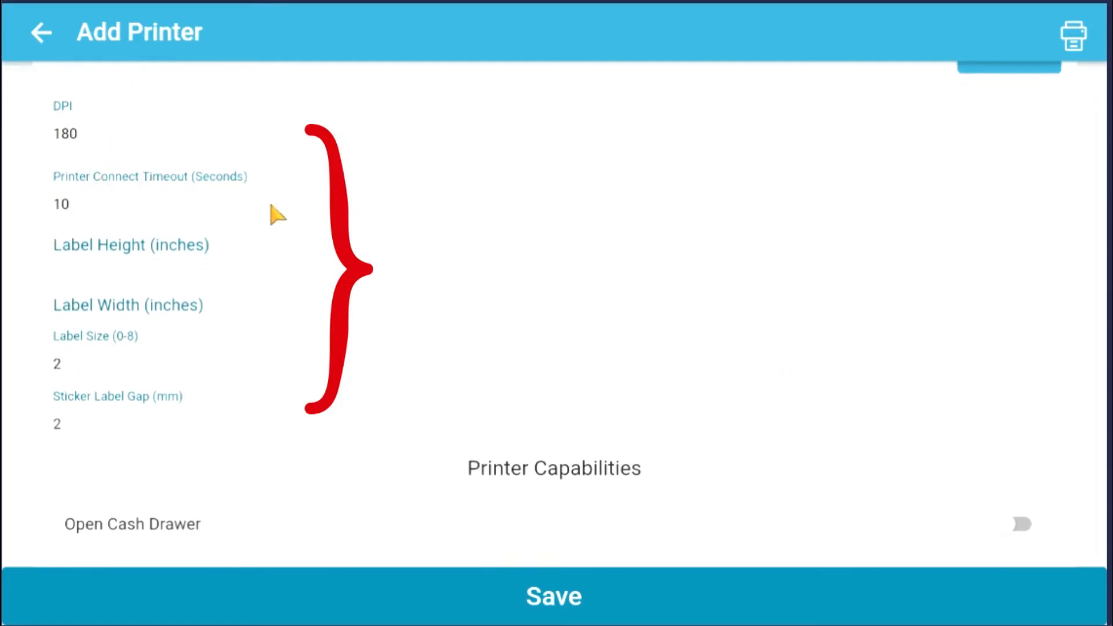
mouse_move(404, 225)
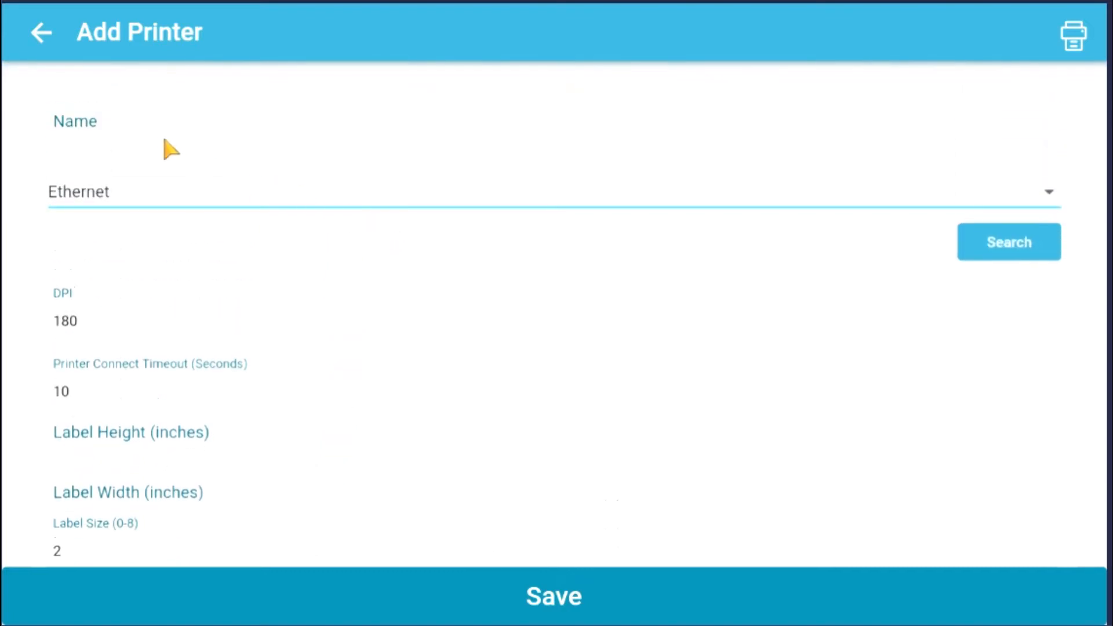
Name the printer 'Sticker Printer' and connect it to a searched Bluetooth device
type("Sticker Printer")
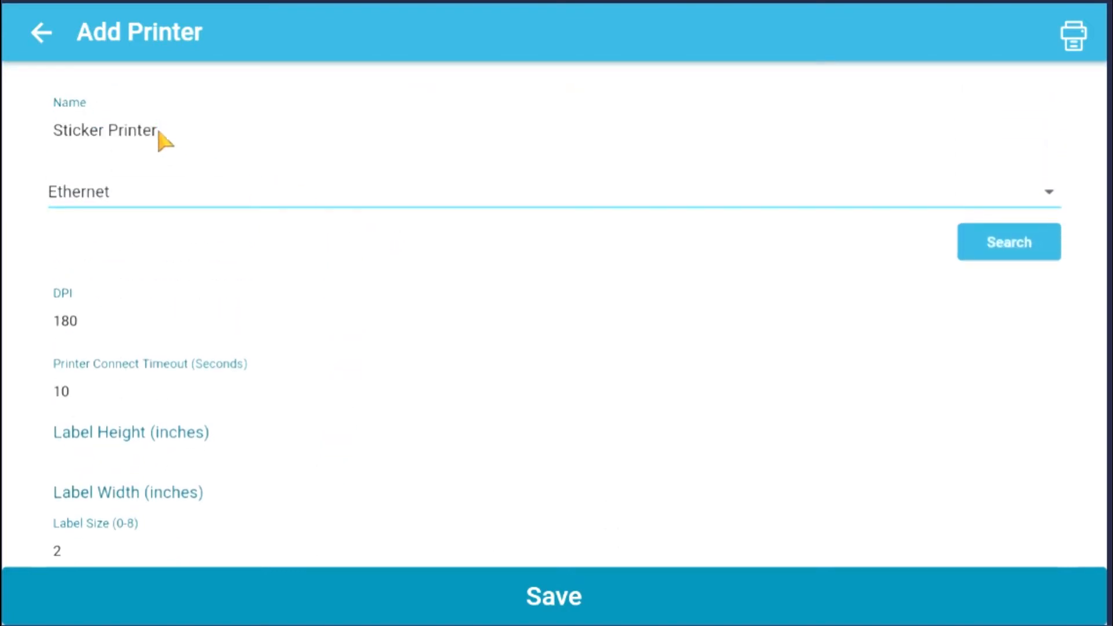
left_click(547, 192)
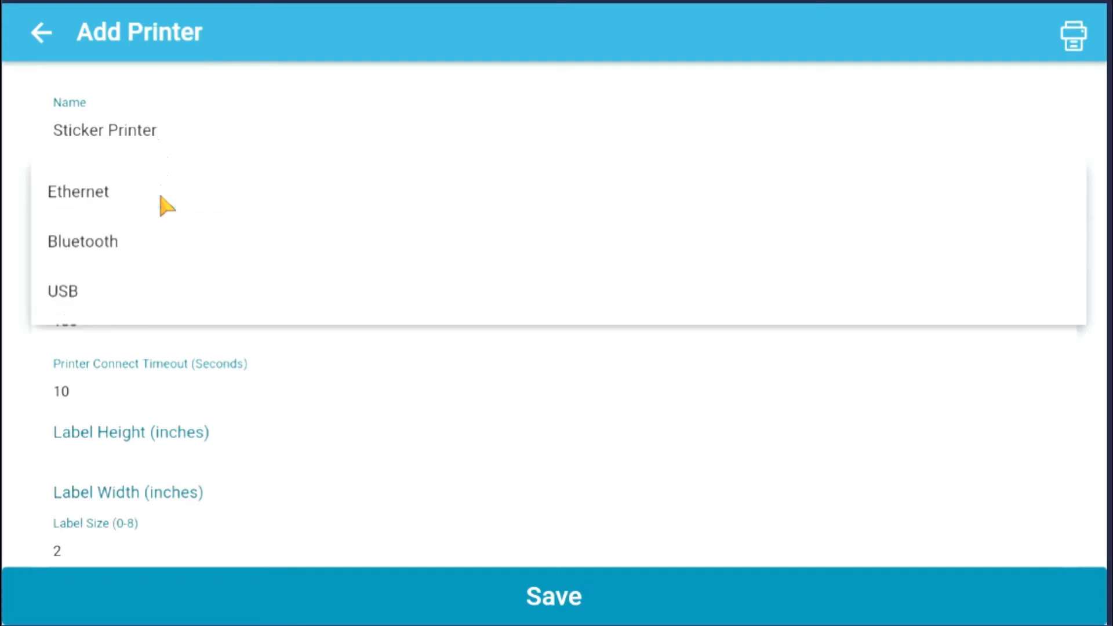
mouse_move(135, 252)
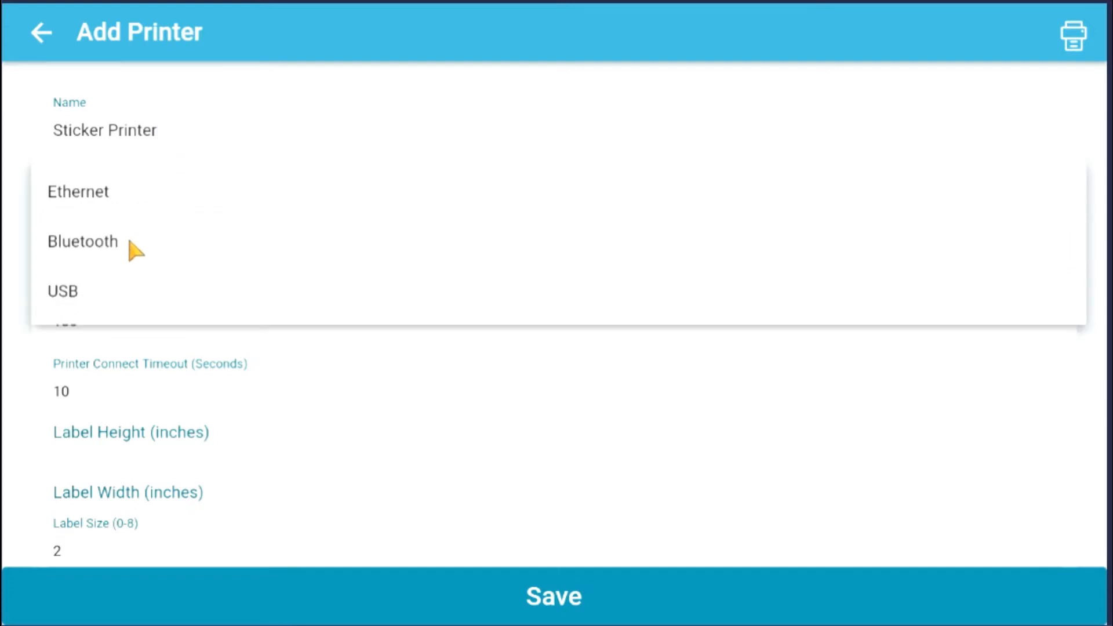
left_click(82, 241)
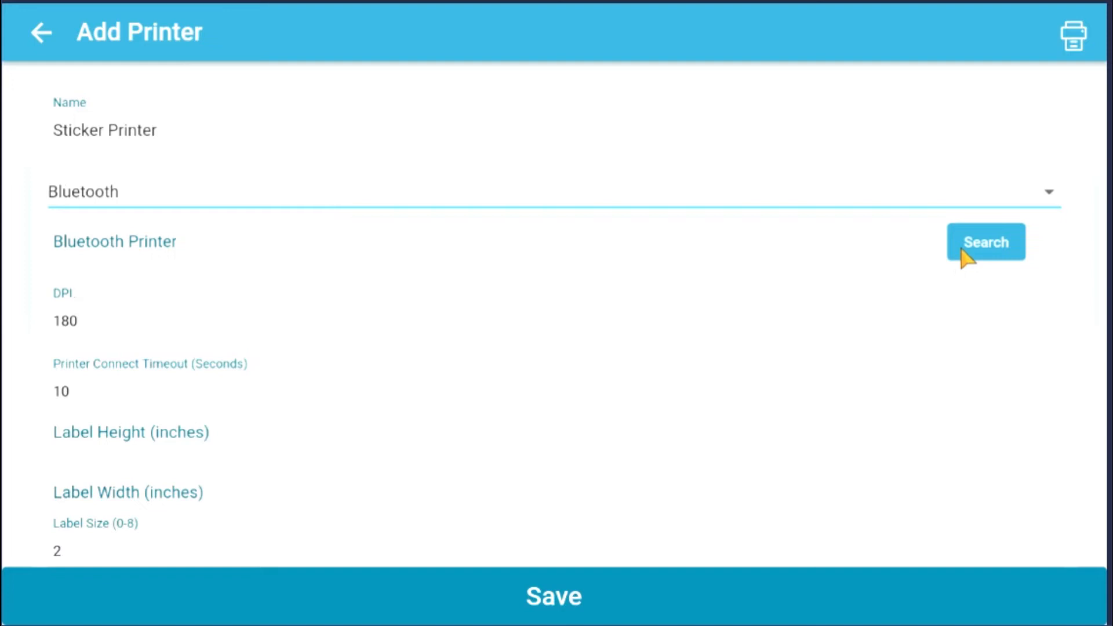
left_click(985, 241)
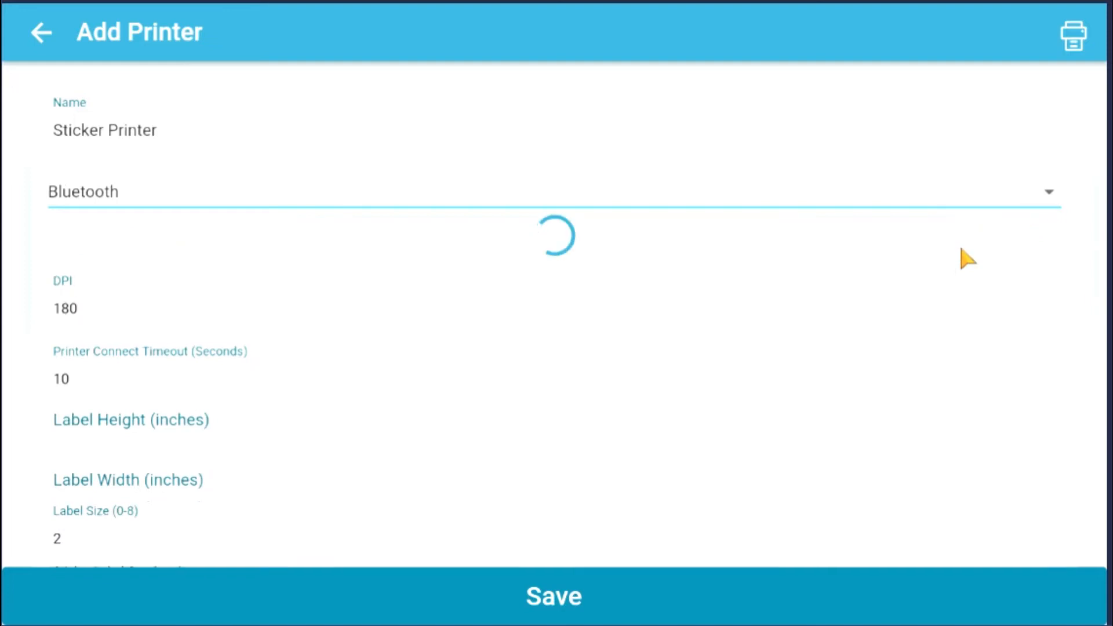
Set label height and width to 1.2 inches
type("1.")
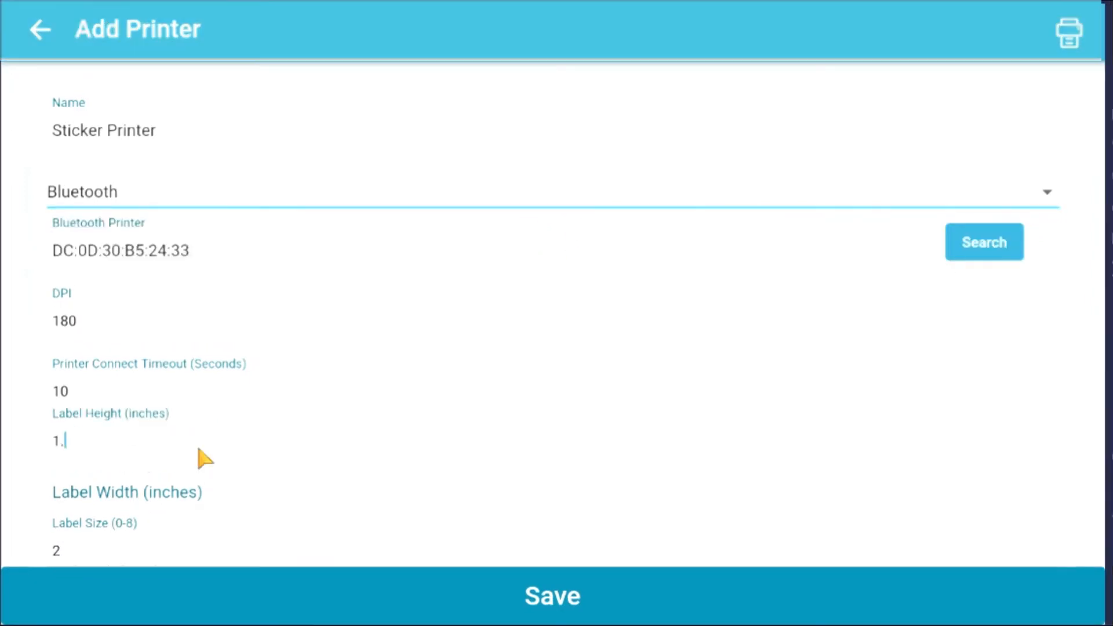
scroll("down", 3)
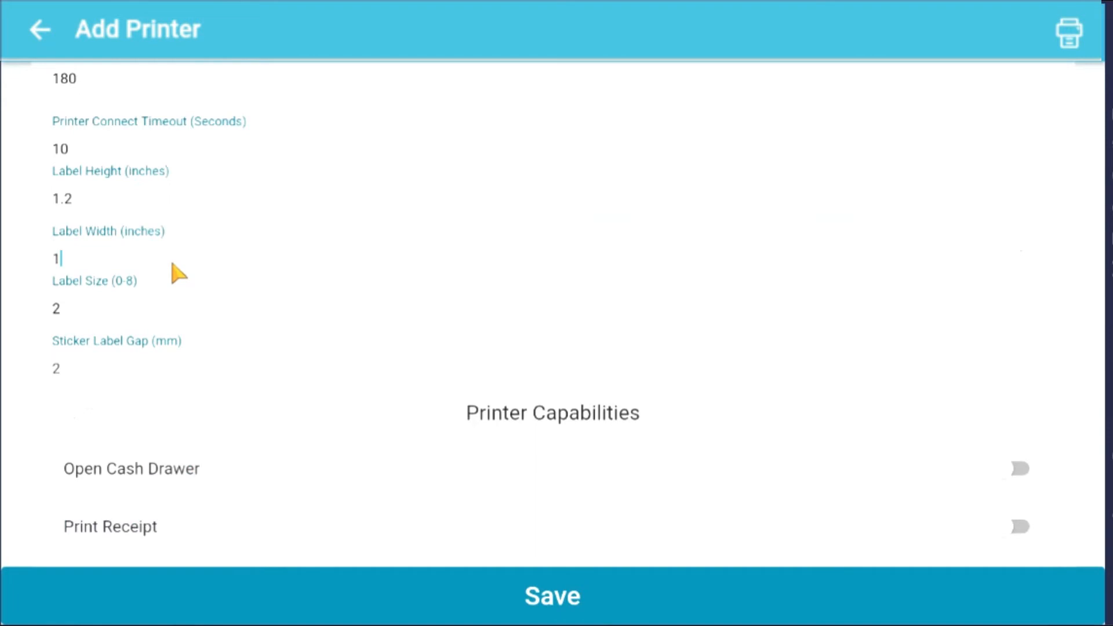
type(".2")
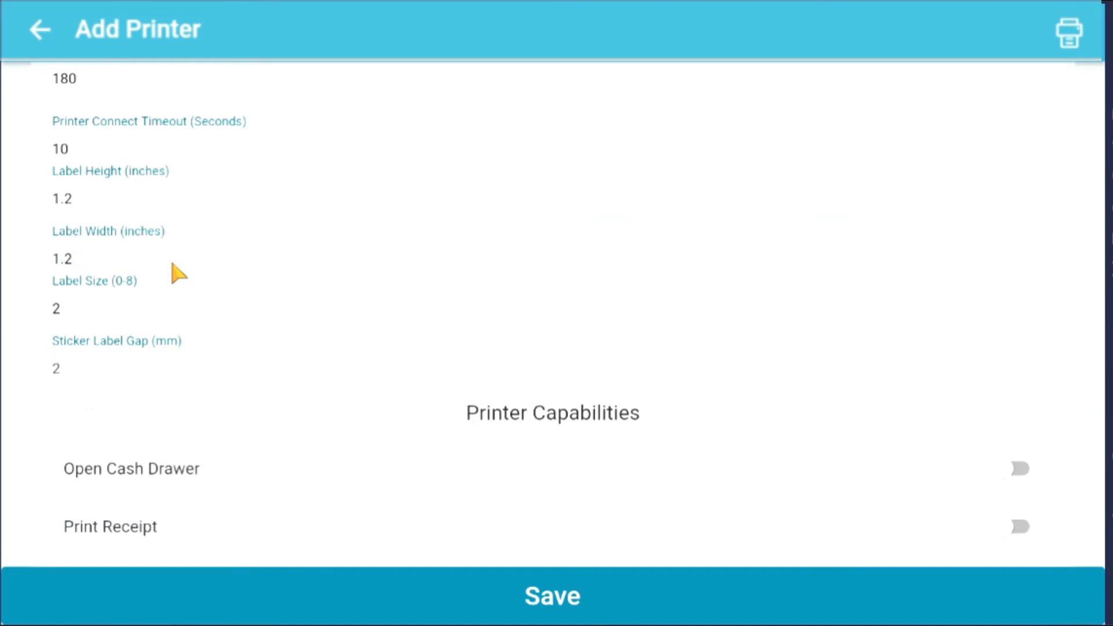
left_click(62, 258)
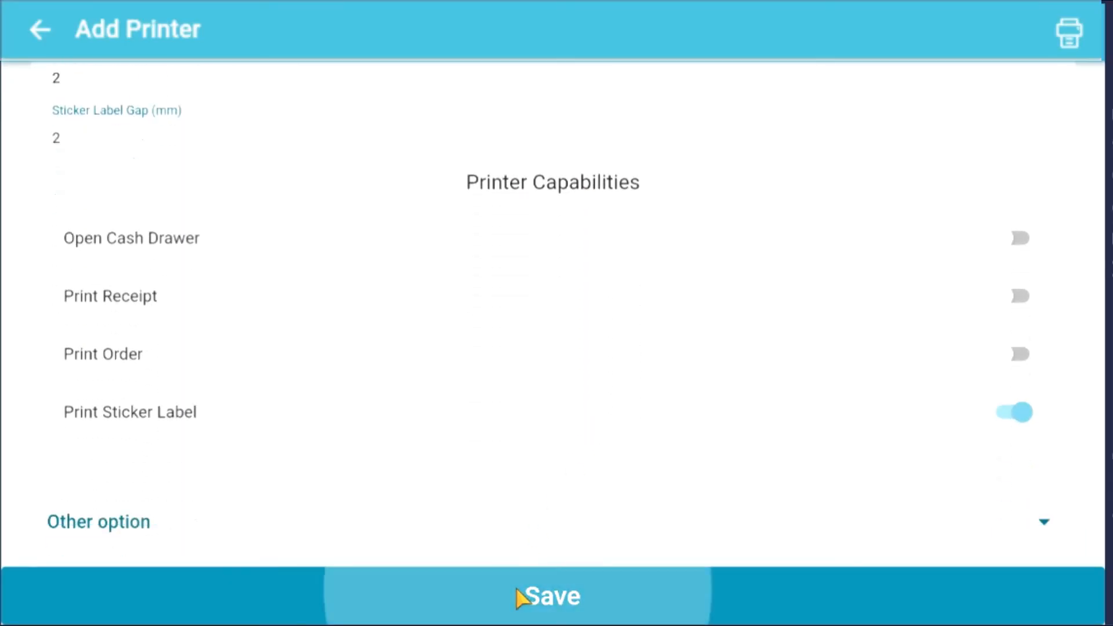
Save the sticker printer and start payment for the Brown Sugar (Large) order
left_click(552, 596)
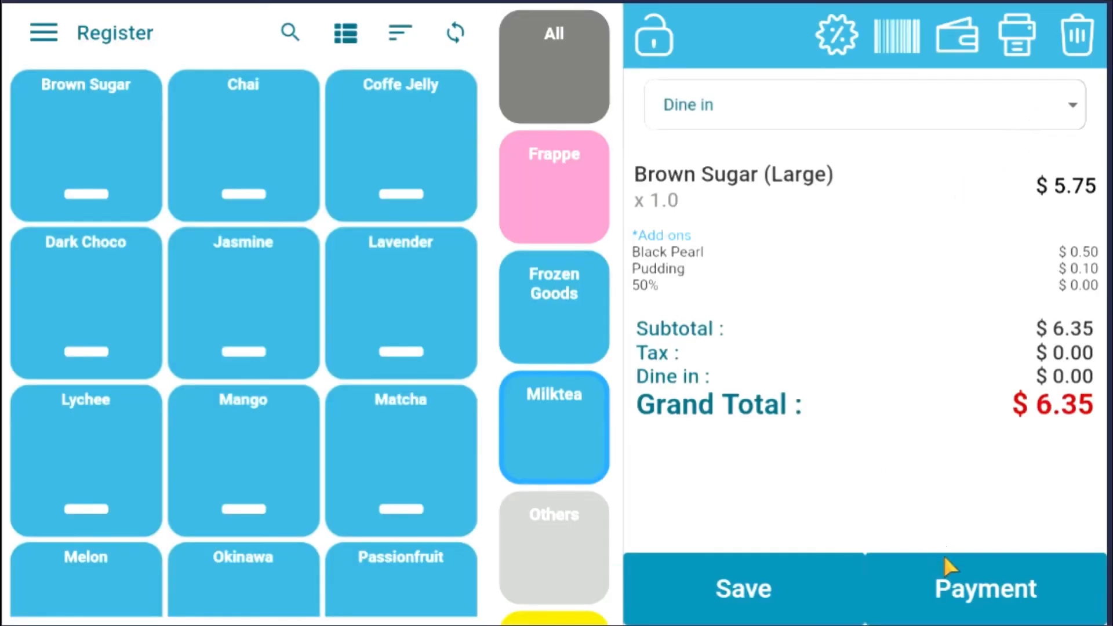
left_click(984, 588)
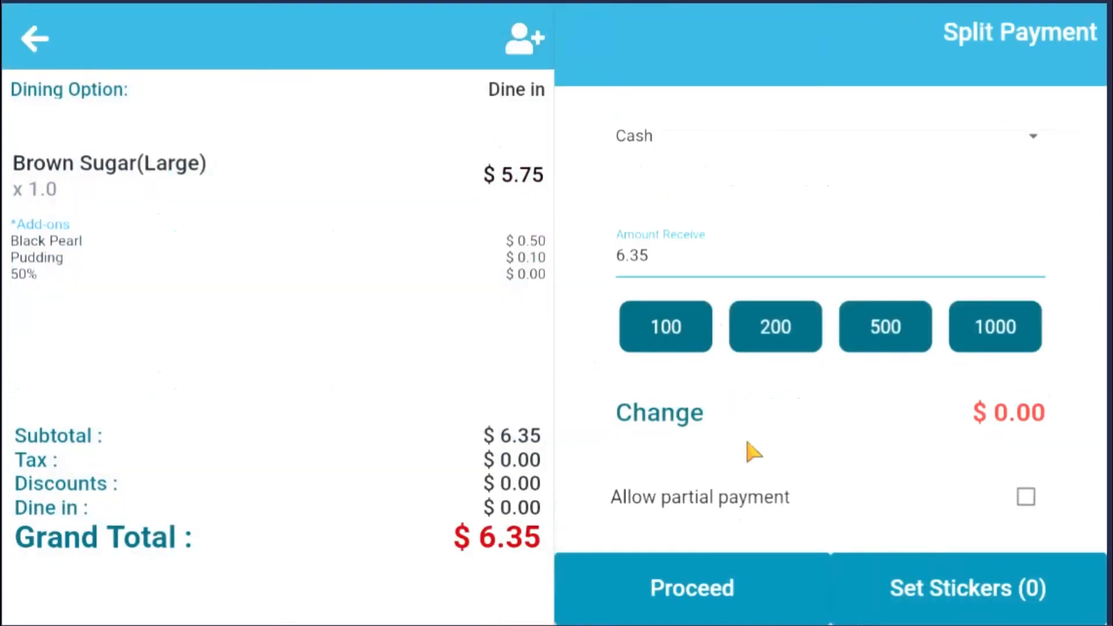
Assign a sticker to Brown Sugar (Large) and enter 10 cash received for 3.65 change
left_click(967, 587)
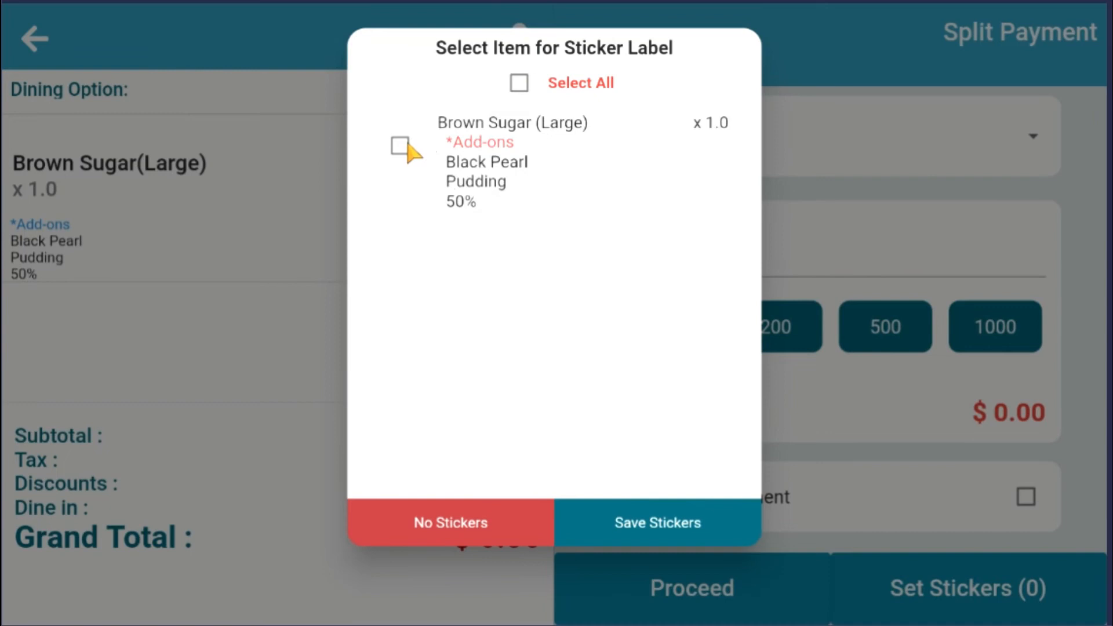
left_click(657, 523)
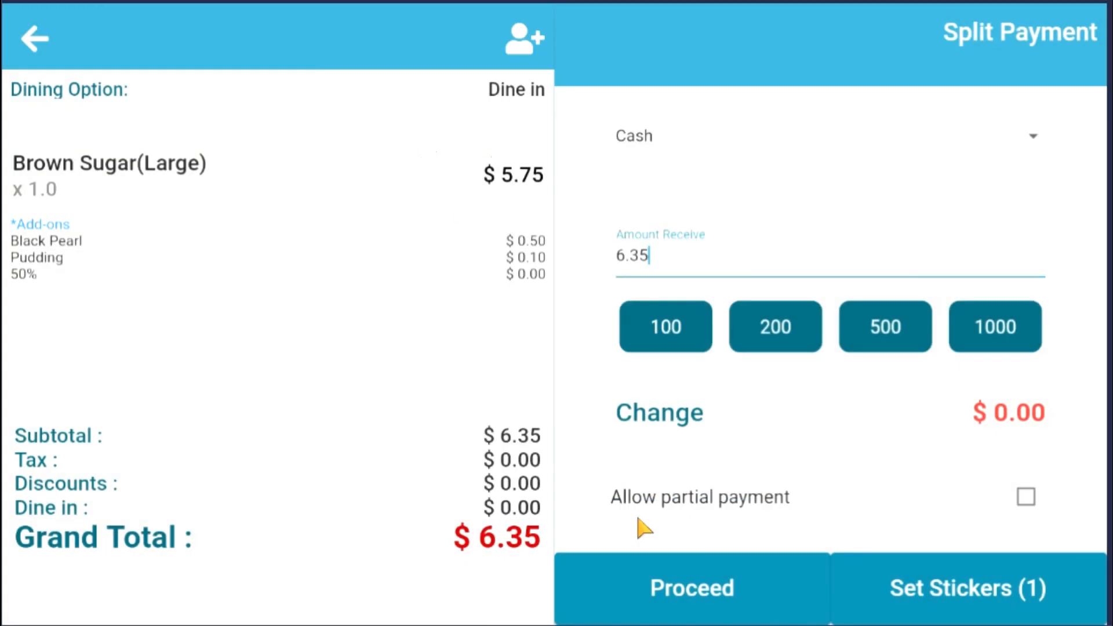
type("10")
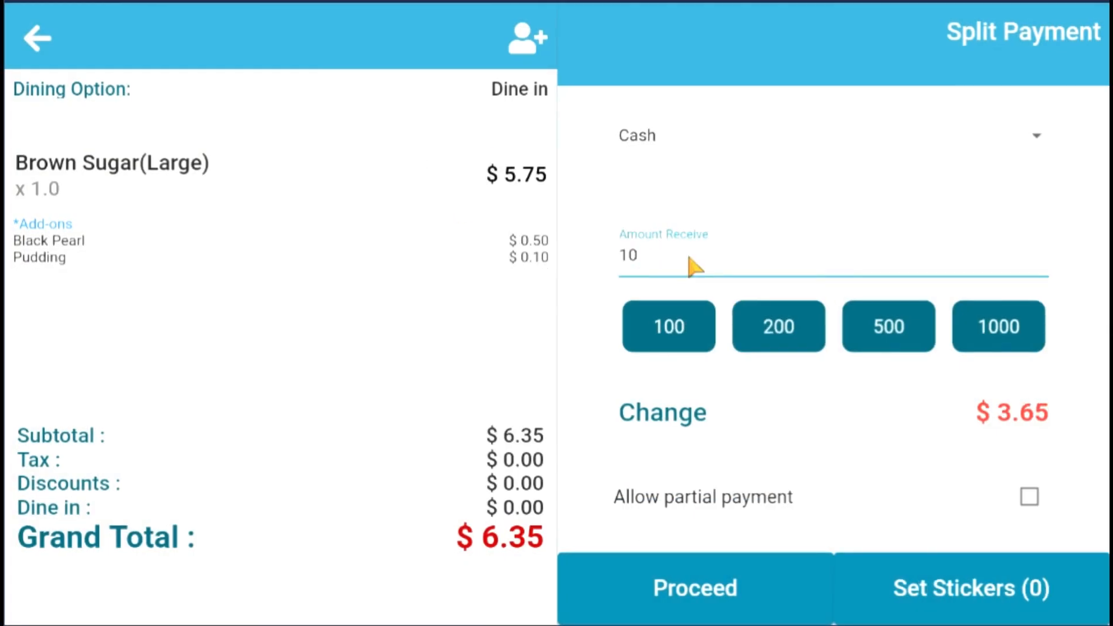
left_click(968, 587)
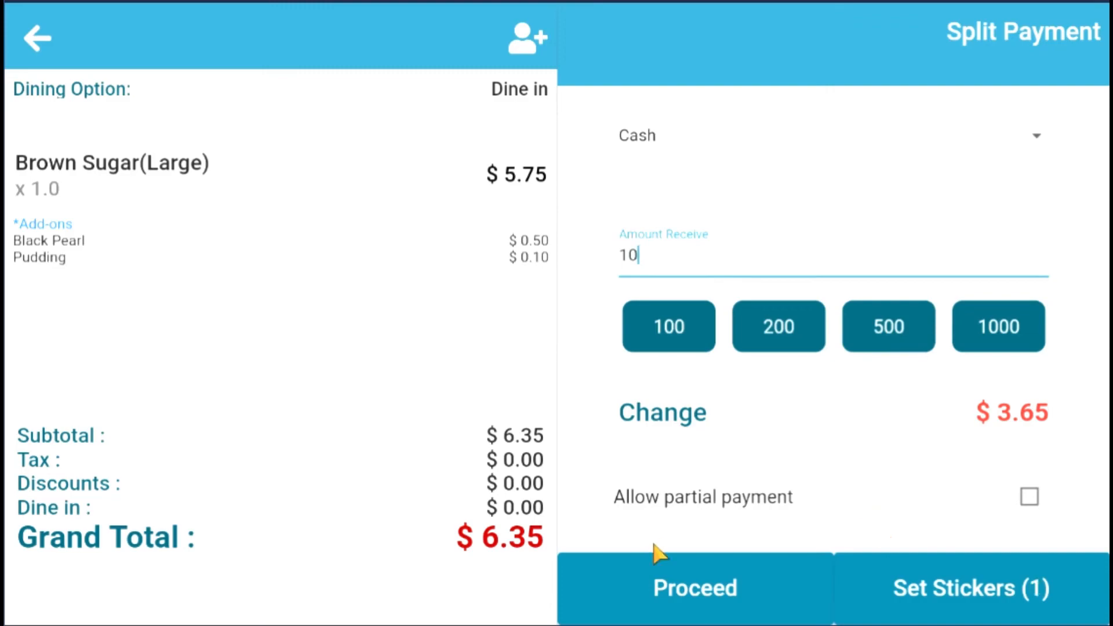
Confirm the cash payment with Print Sticker switched on
left_click(692, 588)
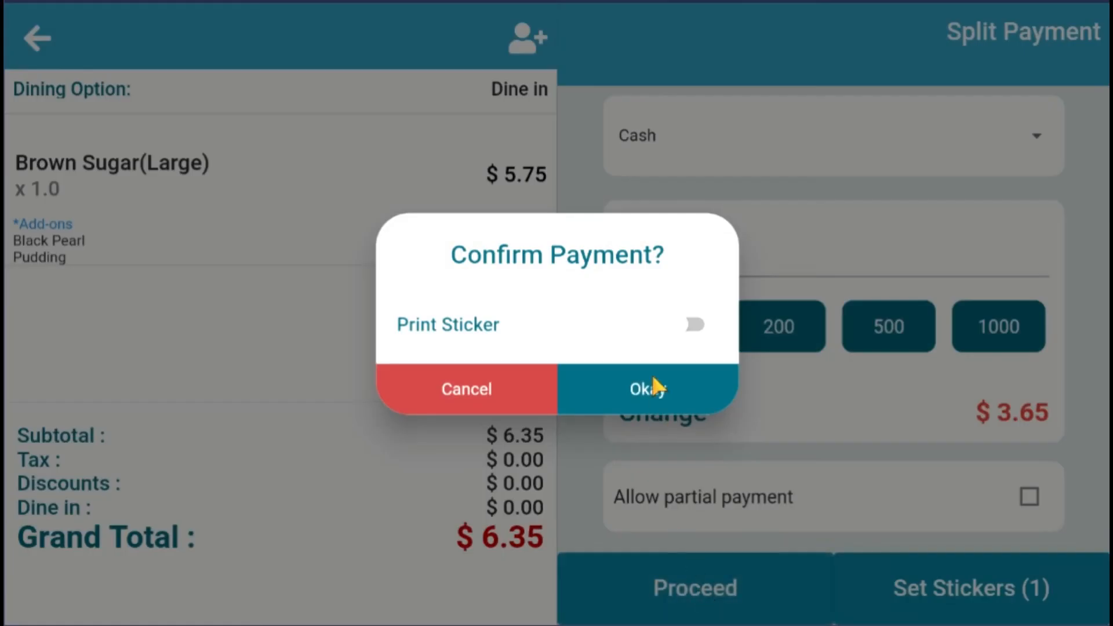
left_click(695, 325)
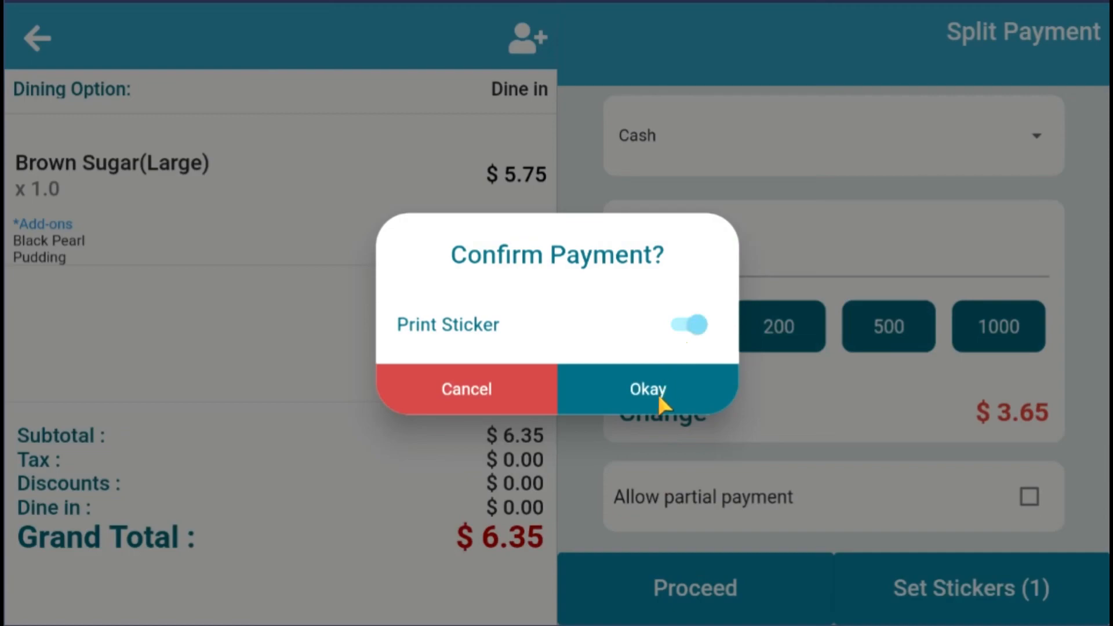
left_click(646, 389)
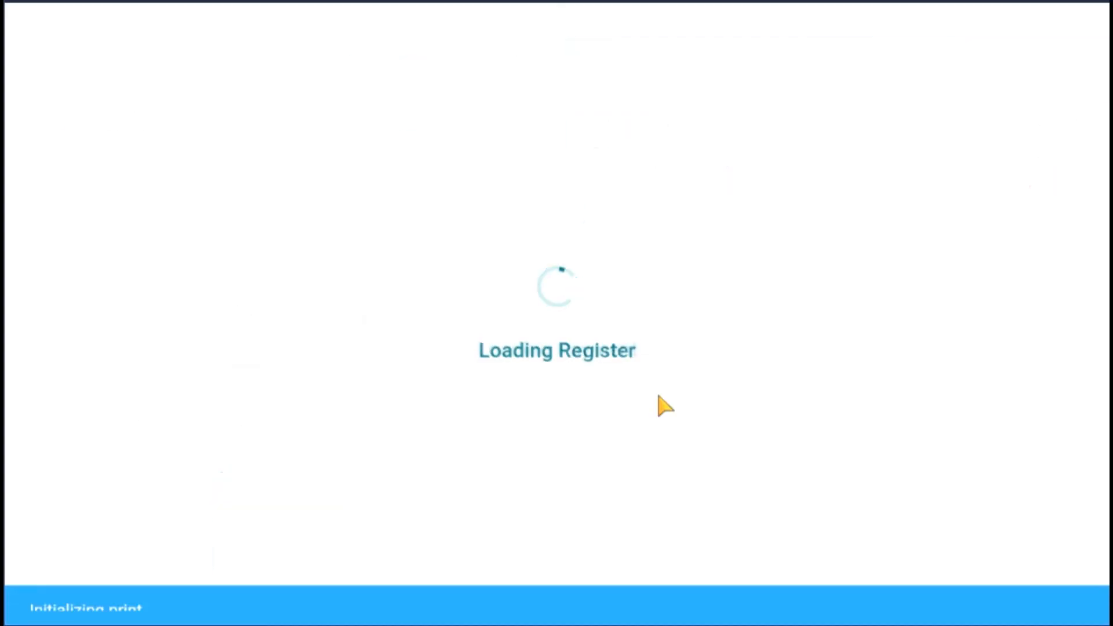